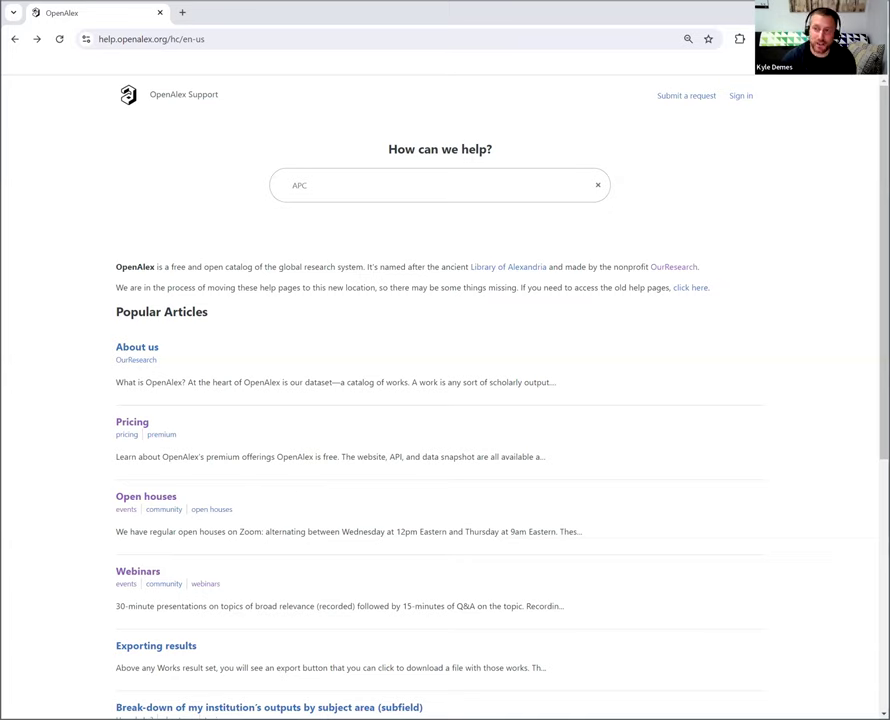
mouse_move(344, 291)
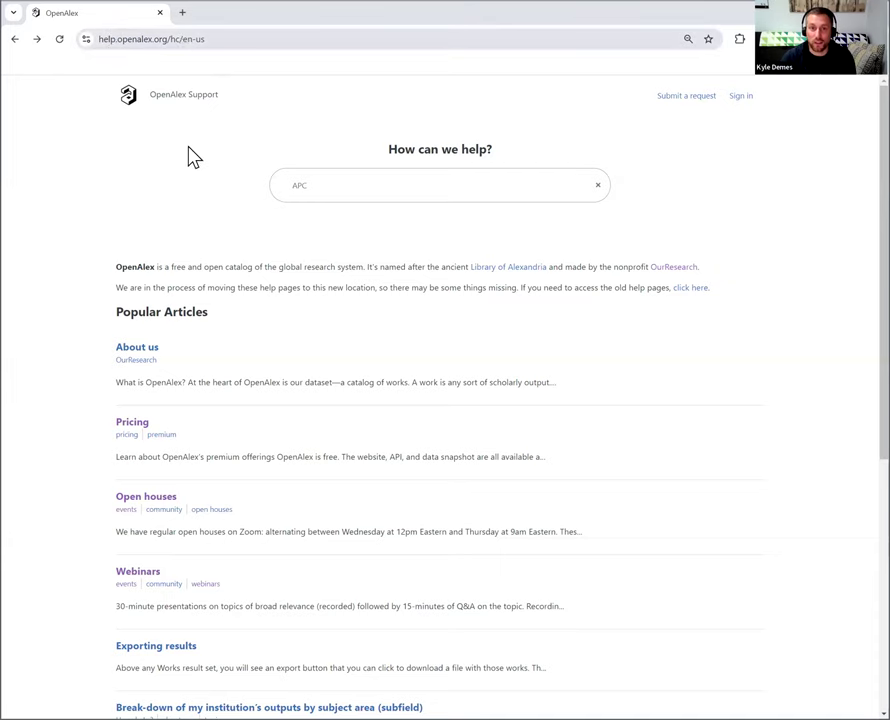
Run the help center search for 'APC' to list matching articles.
left_click(150, 39)
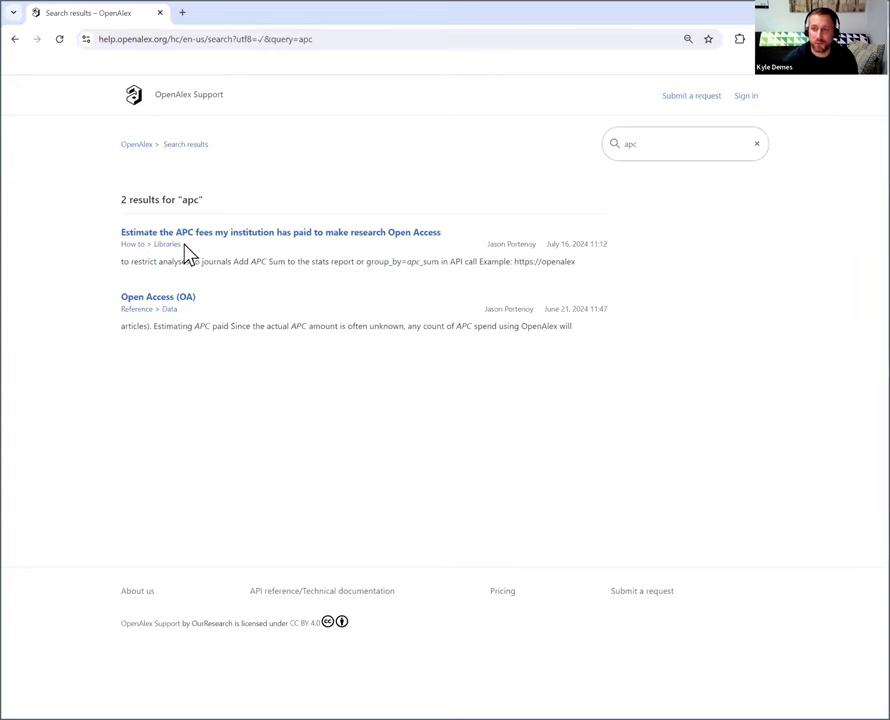
mouse_move(166, 244)
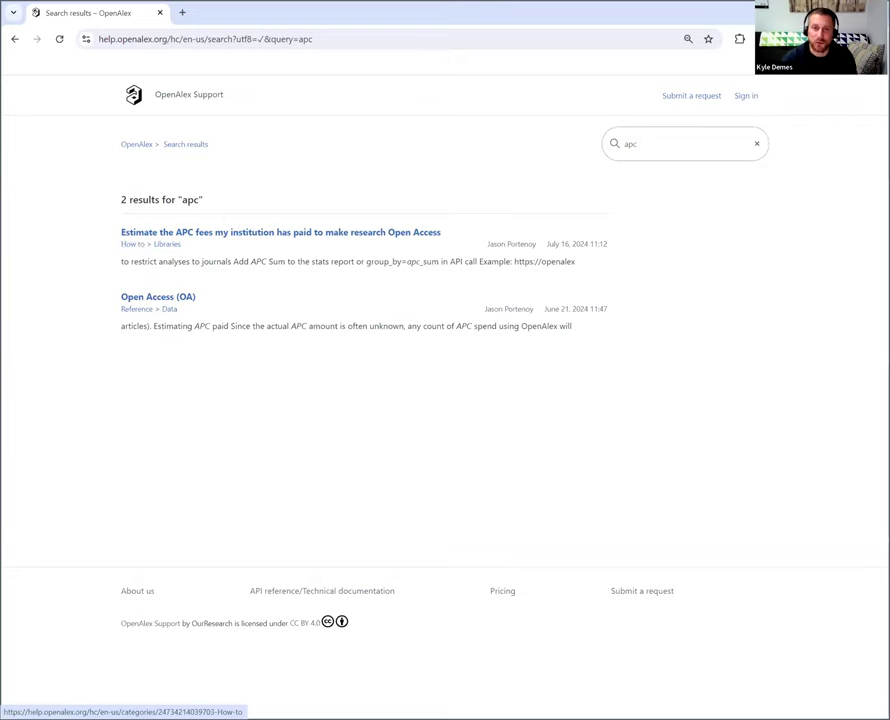
Open 'Estimate the APC fees' and 'Open Access (OA)' articles in separate tabs.
left_click(280, 232)
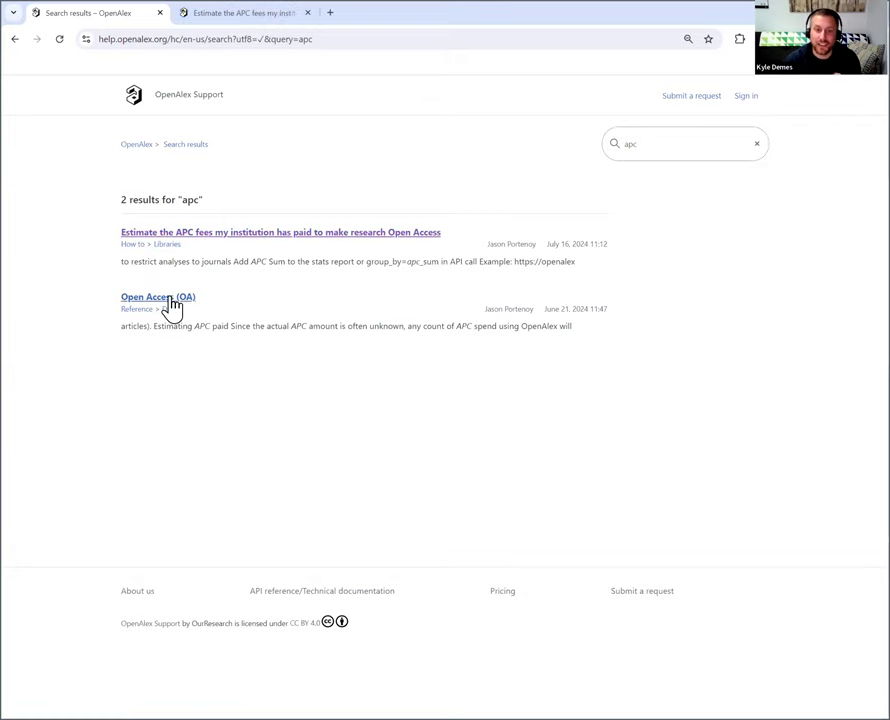
left_click(157, 297)
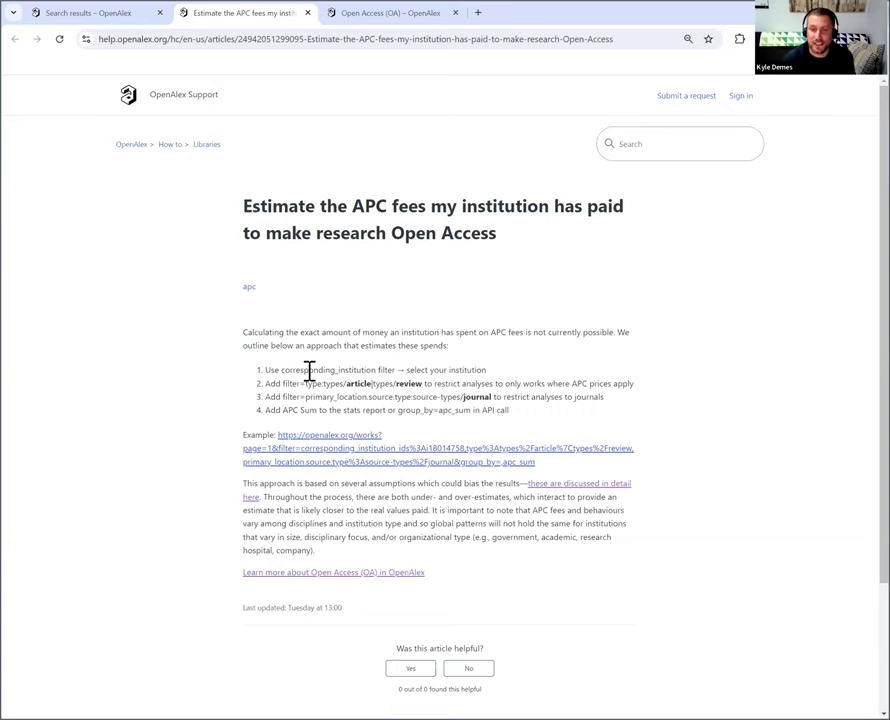
mouse_move(350, 455)
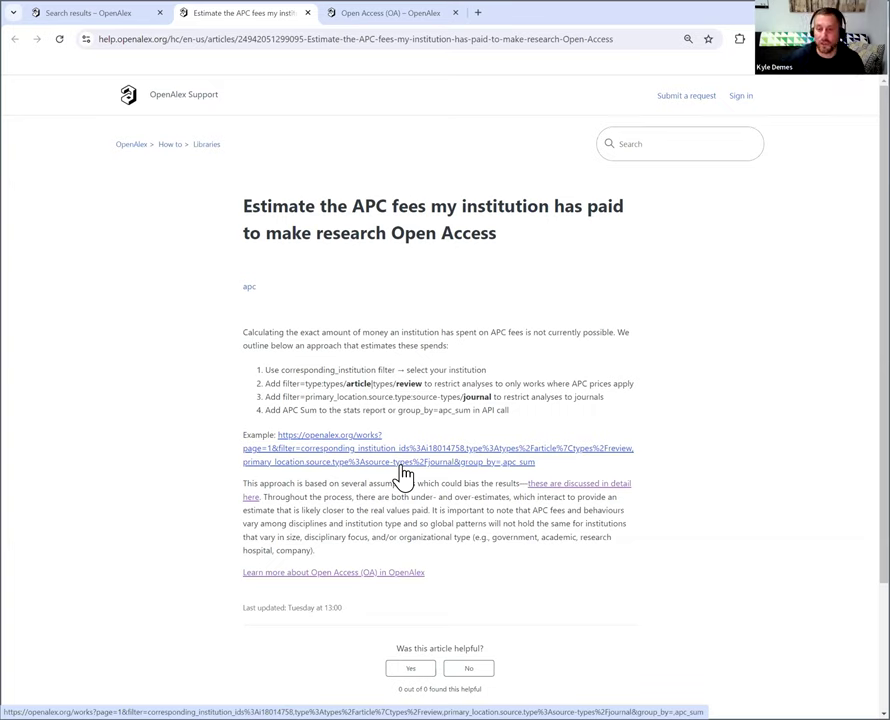
mouse_move(530, 487)
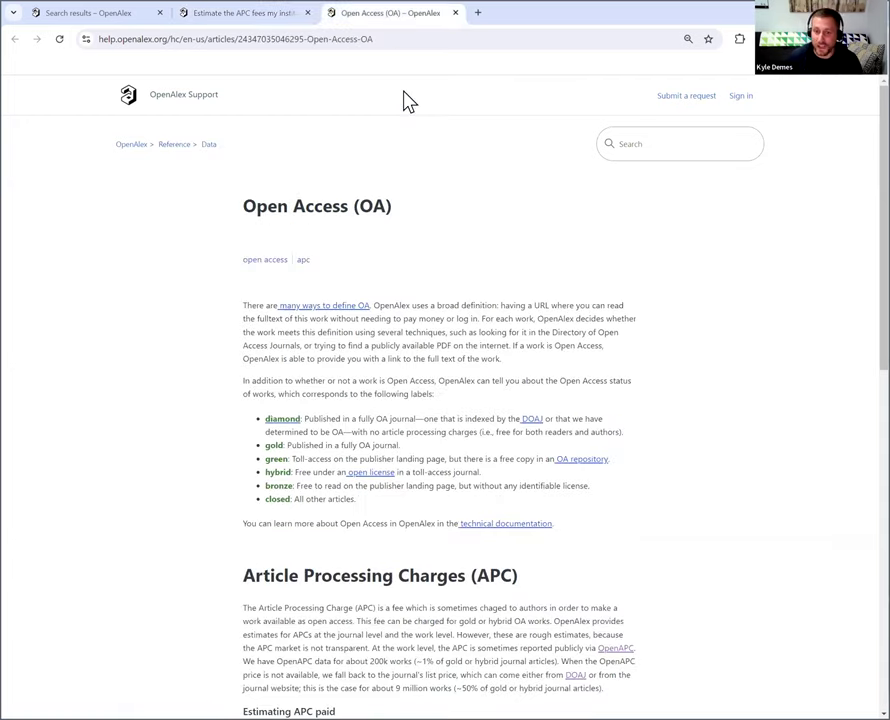
Read the OA article's APC section, then open the estimation article's example works search.
scroll("down", 3)
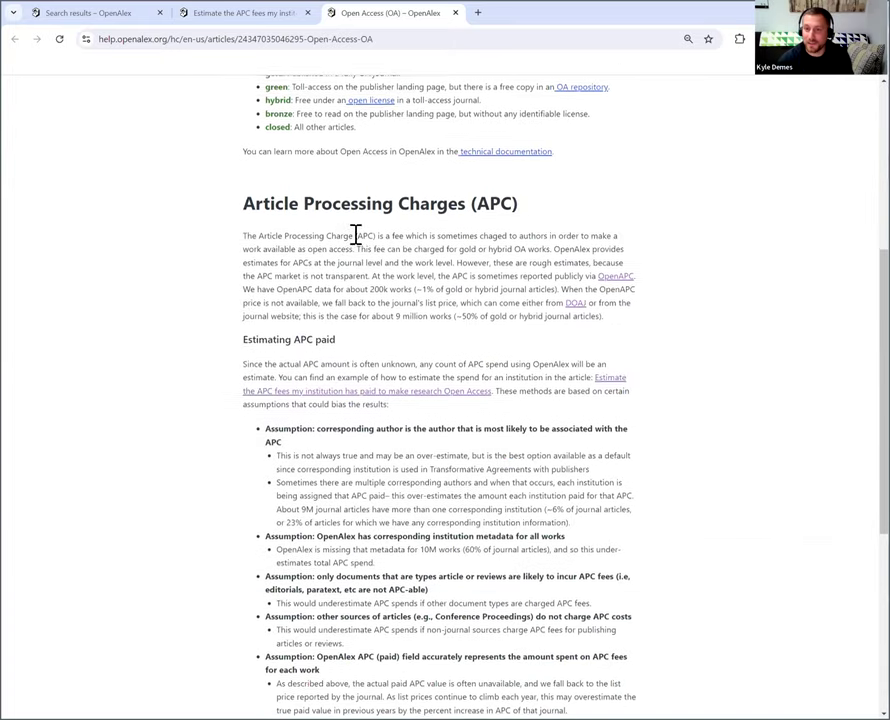
scroll("down", 3)
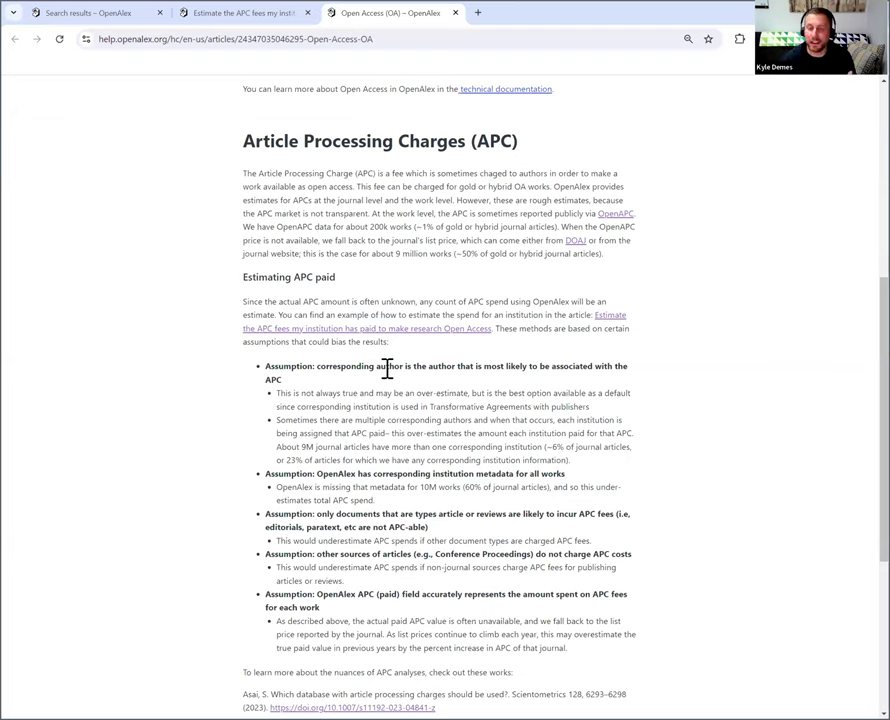
mouse_move(392, 462)
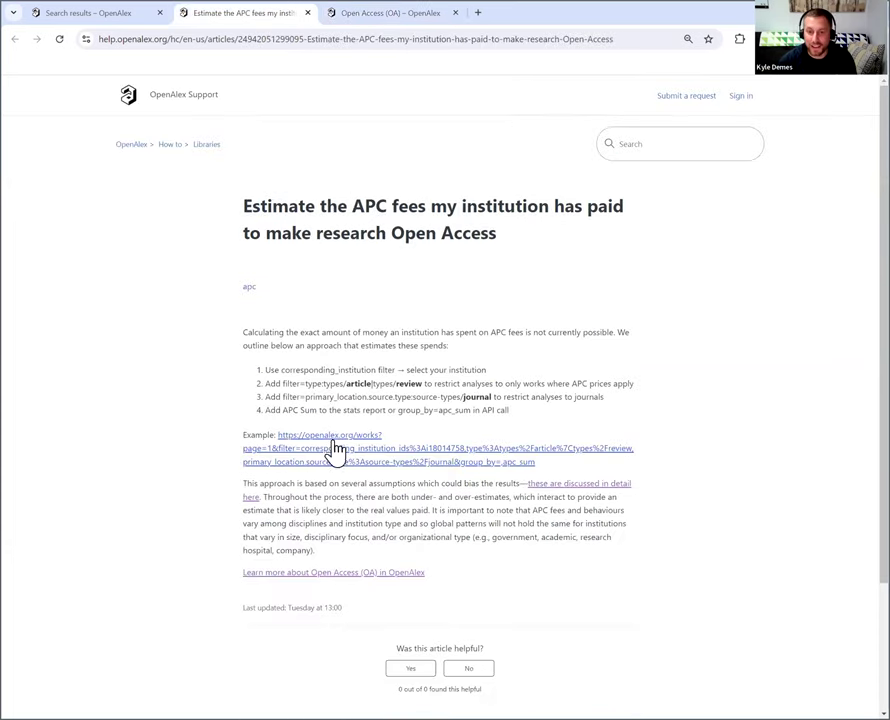
left_click(328, 441)
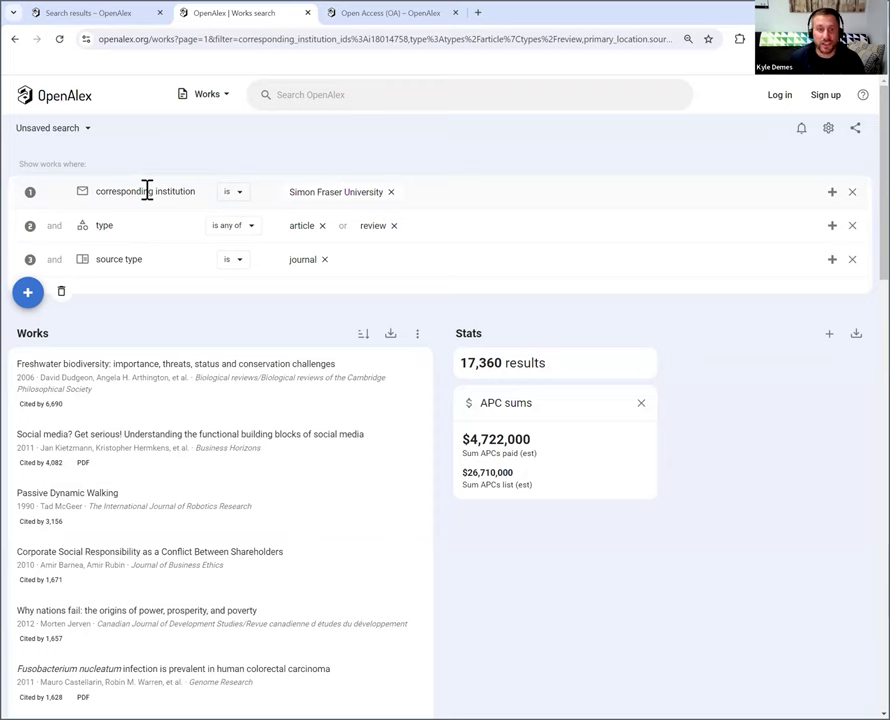
mouse_move(137, 290)
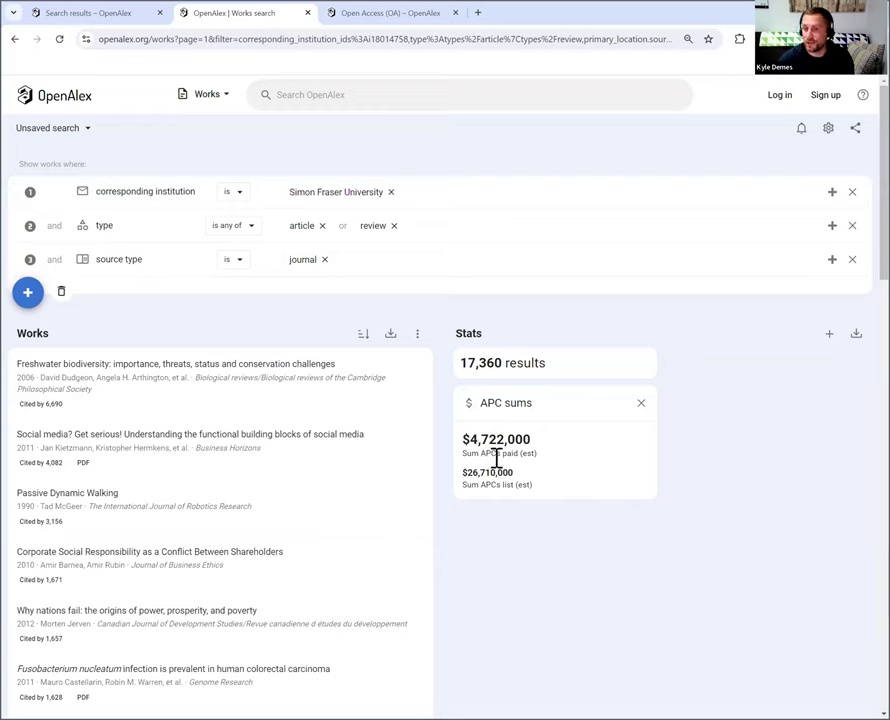
mouse_move(498, 445)
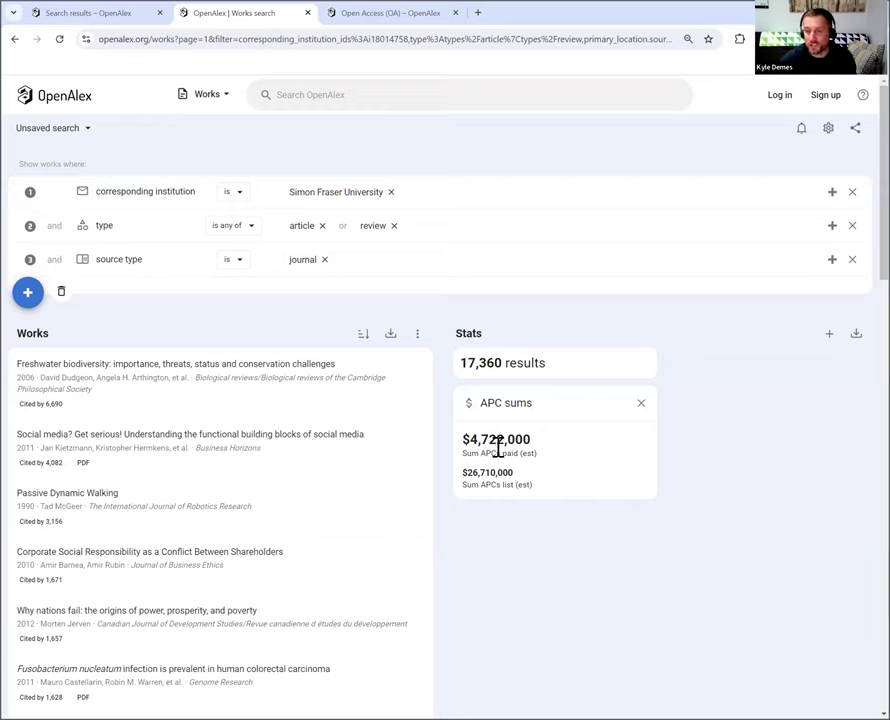
double_click(494, 453)
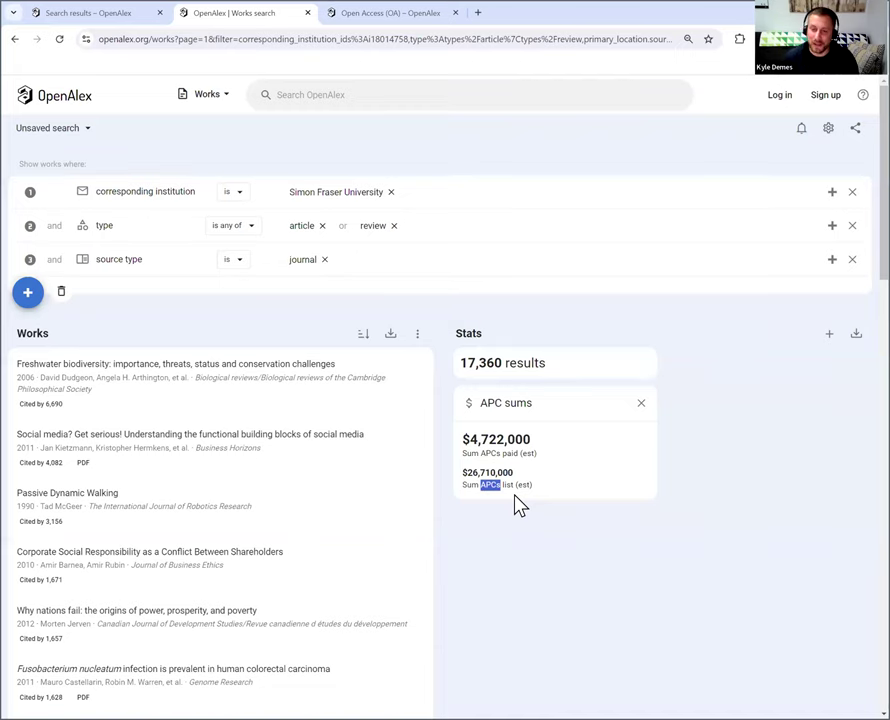
mouse_move(471, 519)
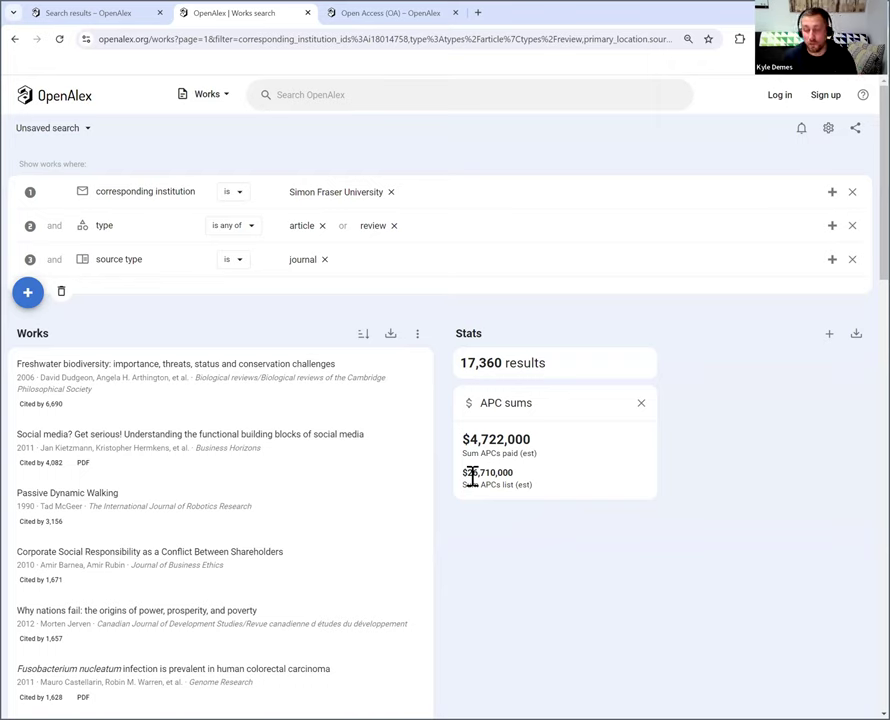
mouse_move(491, 511)
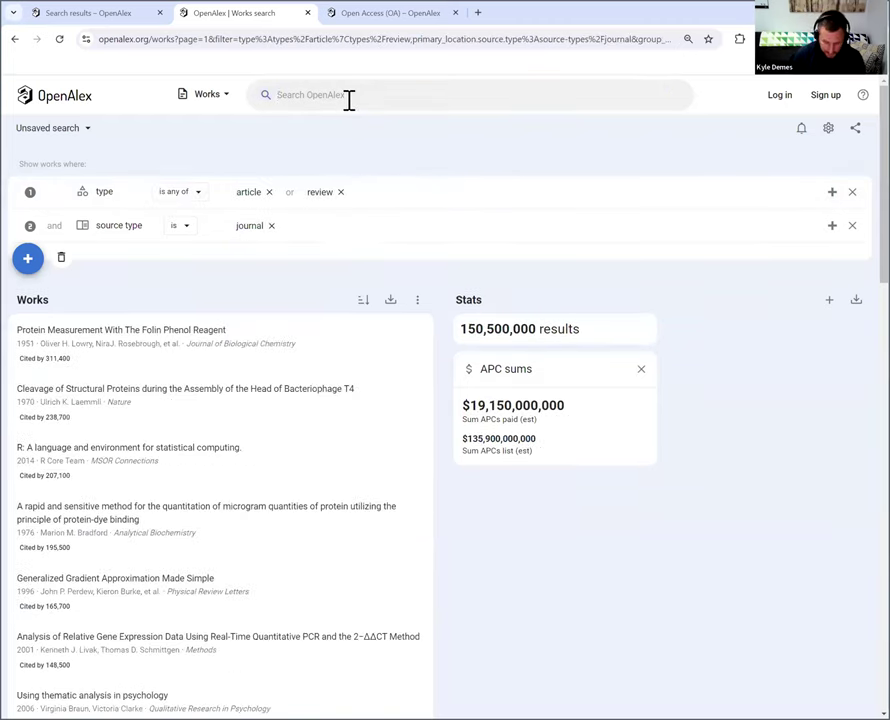
Filter works by corresponding institution University of Washington, replacing Simon Fraser University.
type("corresp")
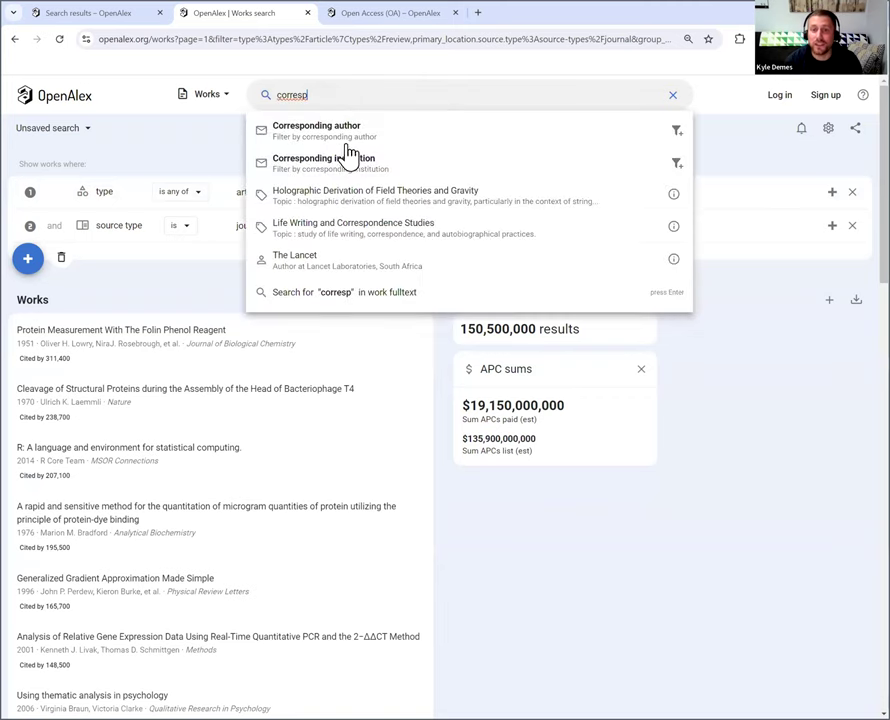
left_click(323, 162)
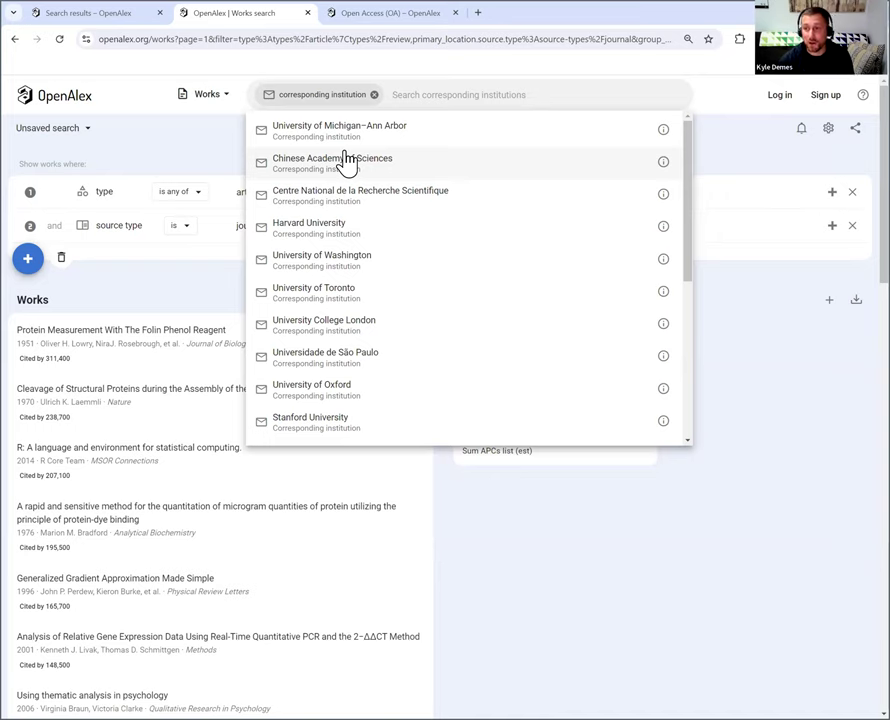
mouse_move(360, 195)
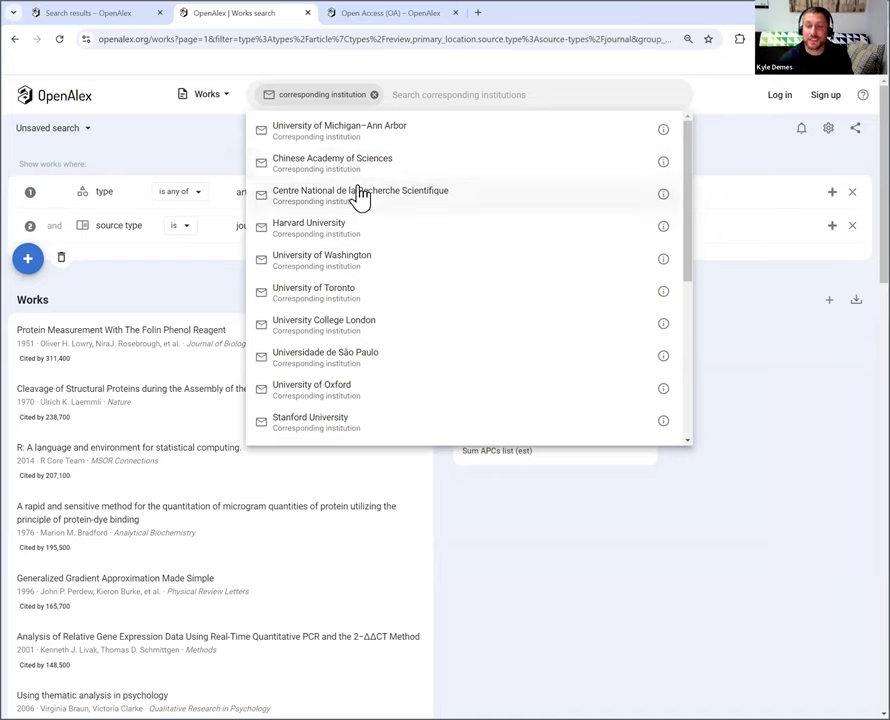
mouse_move(357, 186)
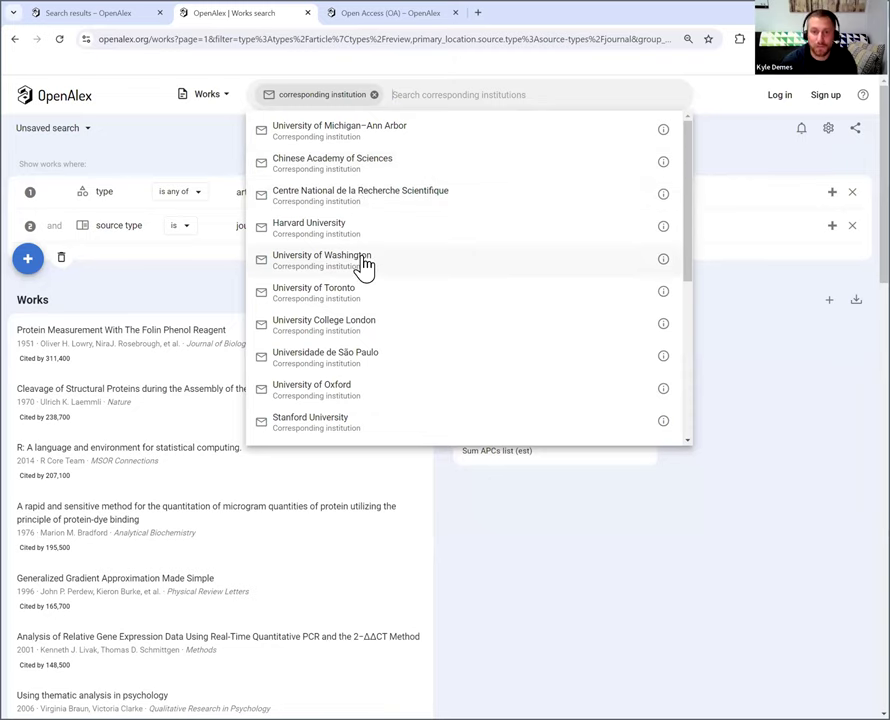
left_click(321, 259)
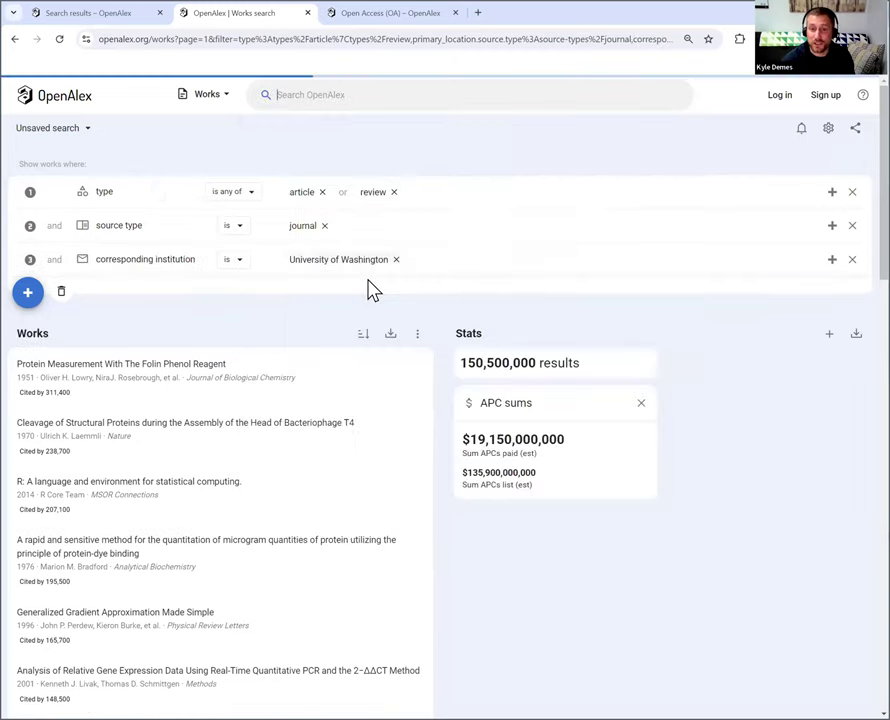